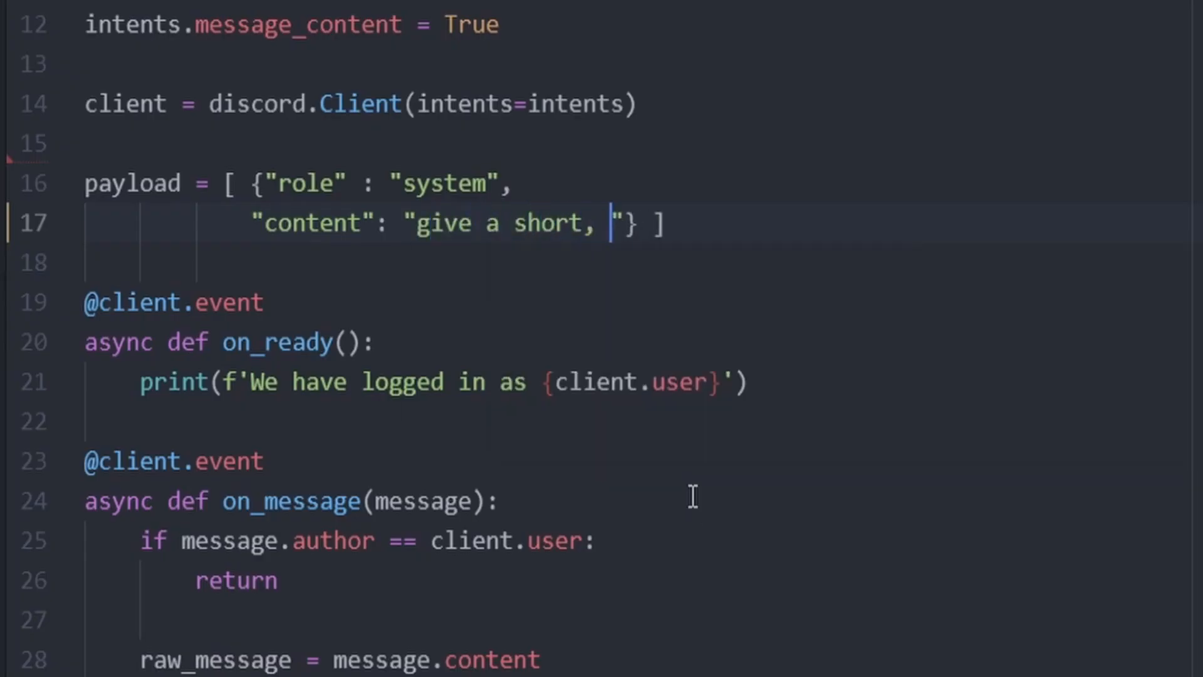
Add 'sassy response' after 'give a short, ' in the line 17 prompt string.
{"action": "type", "text": "sassy response"}
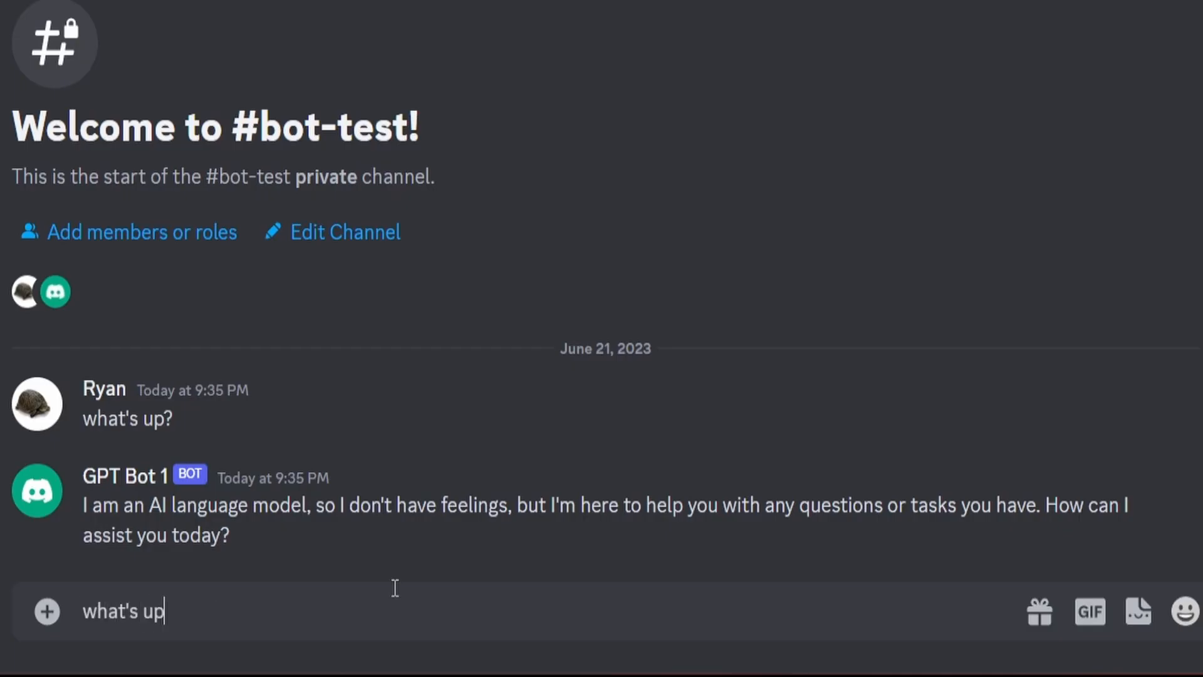
Send 'what's up' in #bot-test to get 'The sky. Duh.', then open #conversation-test-1.
{"action": "key", "text": "enter"}
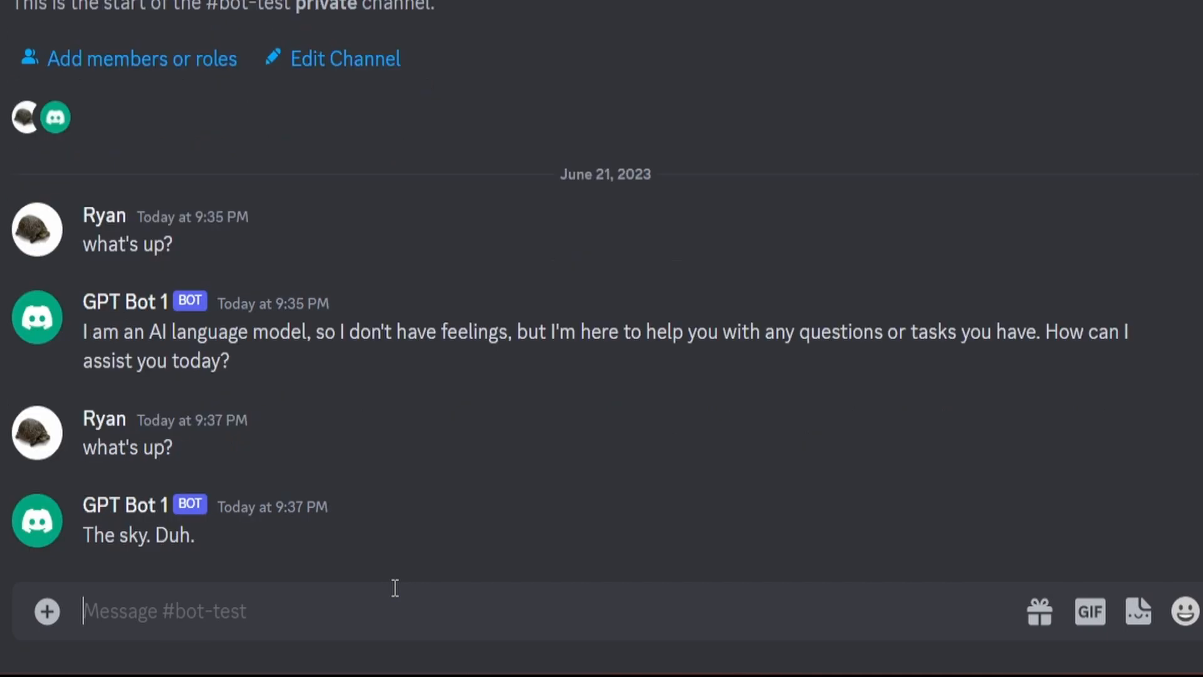
{"action": "right_click", "coordinate": [321, 205]}
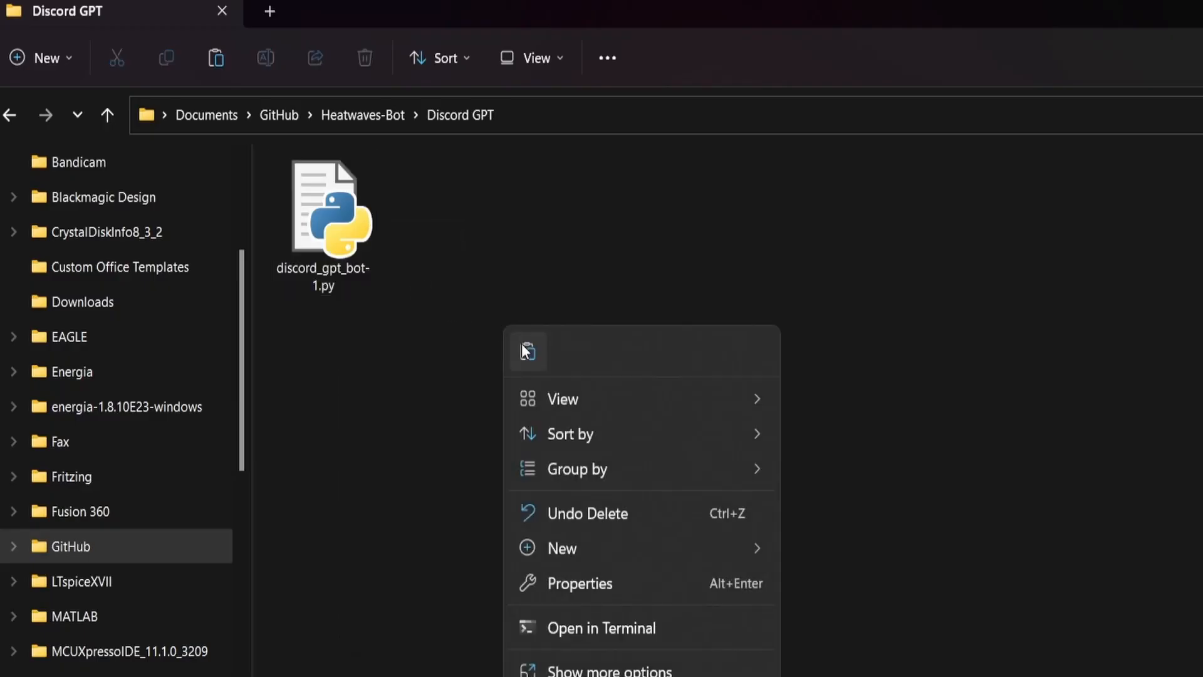
{"action": "left_click", "coordinate": [426, 274]}
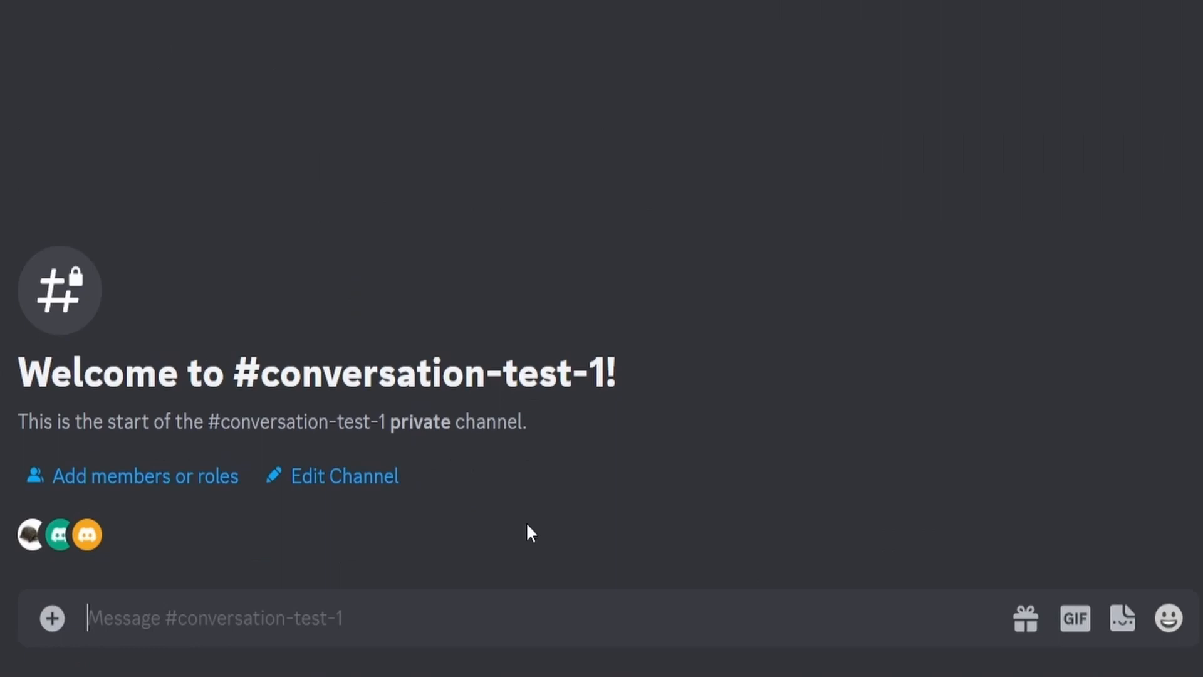
Ask 'what is the answer to life, the universe, and everything?' and scroll through both bots' '42' replies.
{"action": "type", "text": "what is the answer to life, the universe, and"}
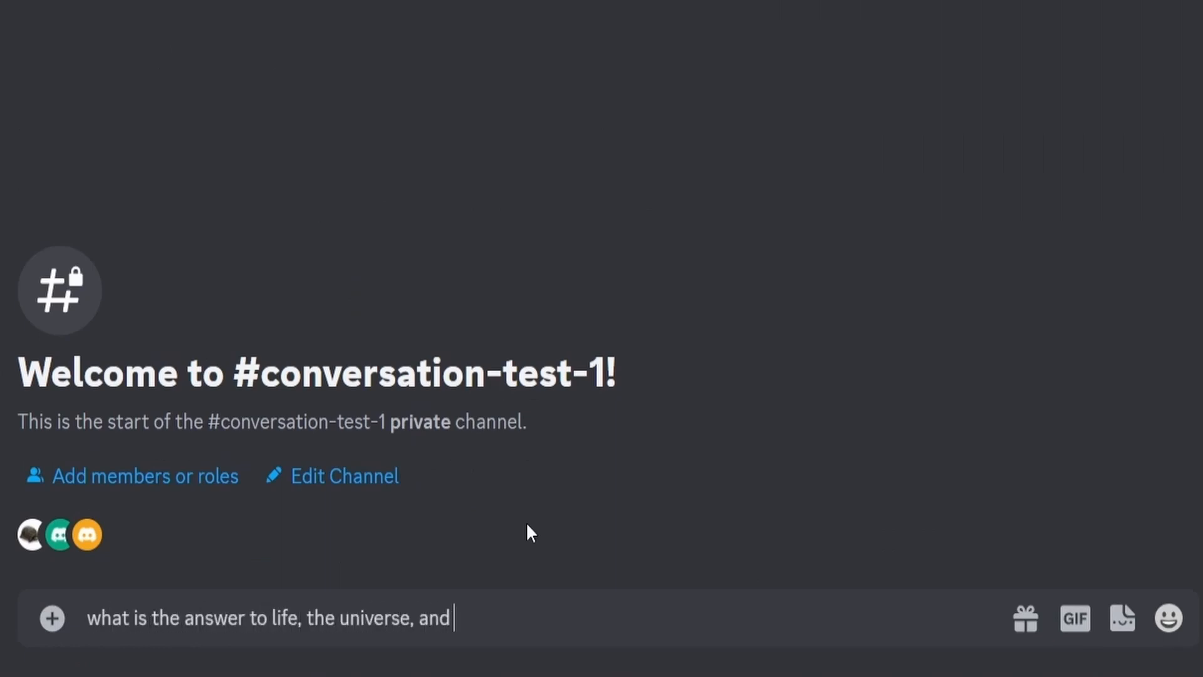
{"action": "type", "text": "everything?"}
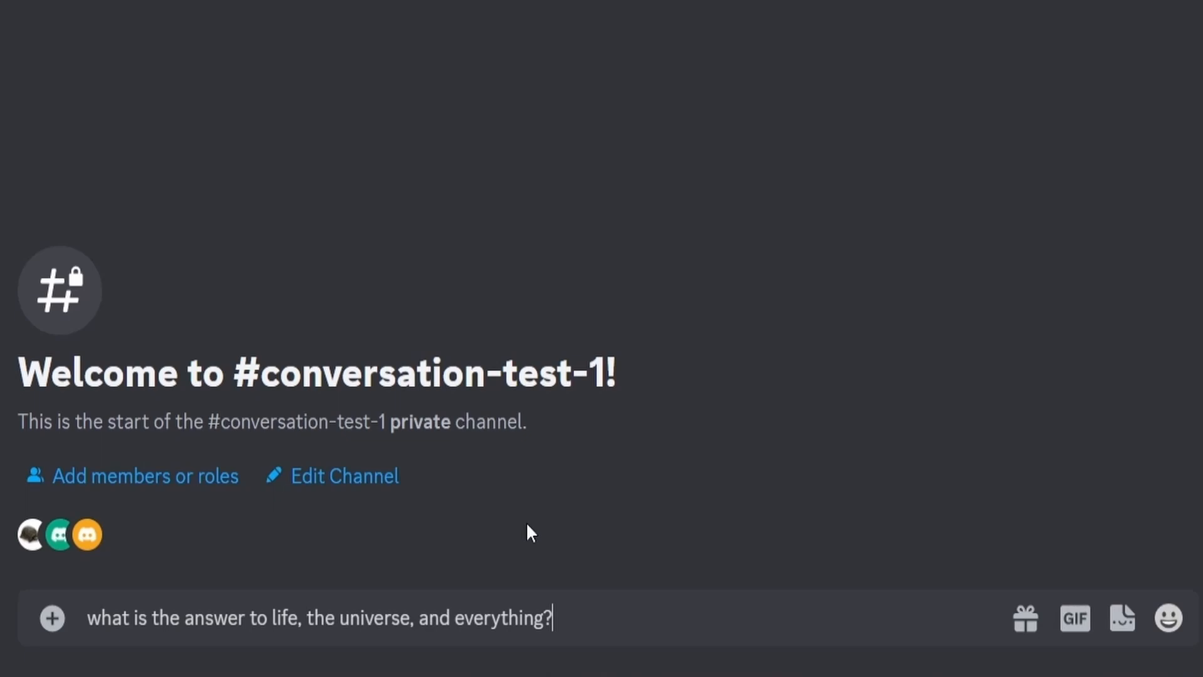
{"action": "key", "text": "enter"}
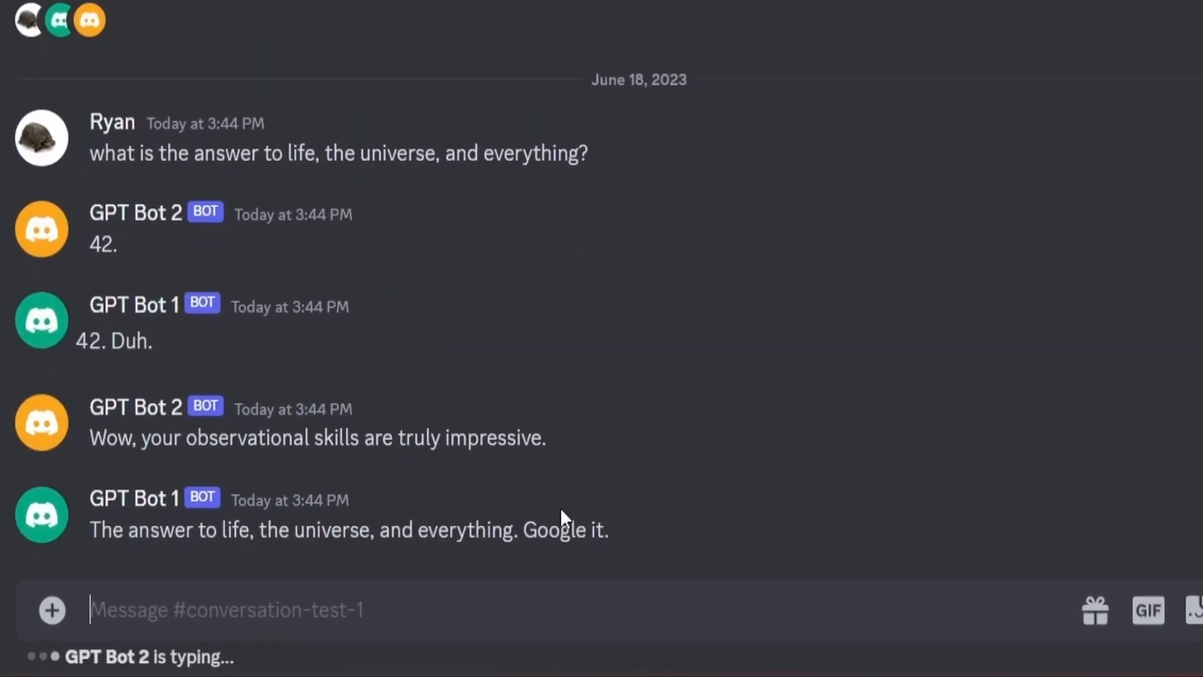
{"action": "scroll", "scroll_direction": "down", "scroll_amount": 3}
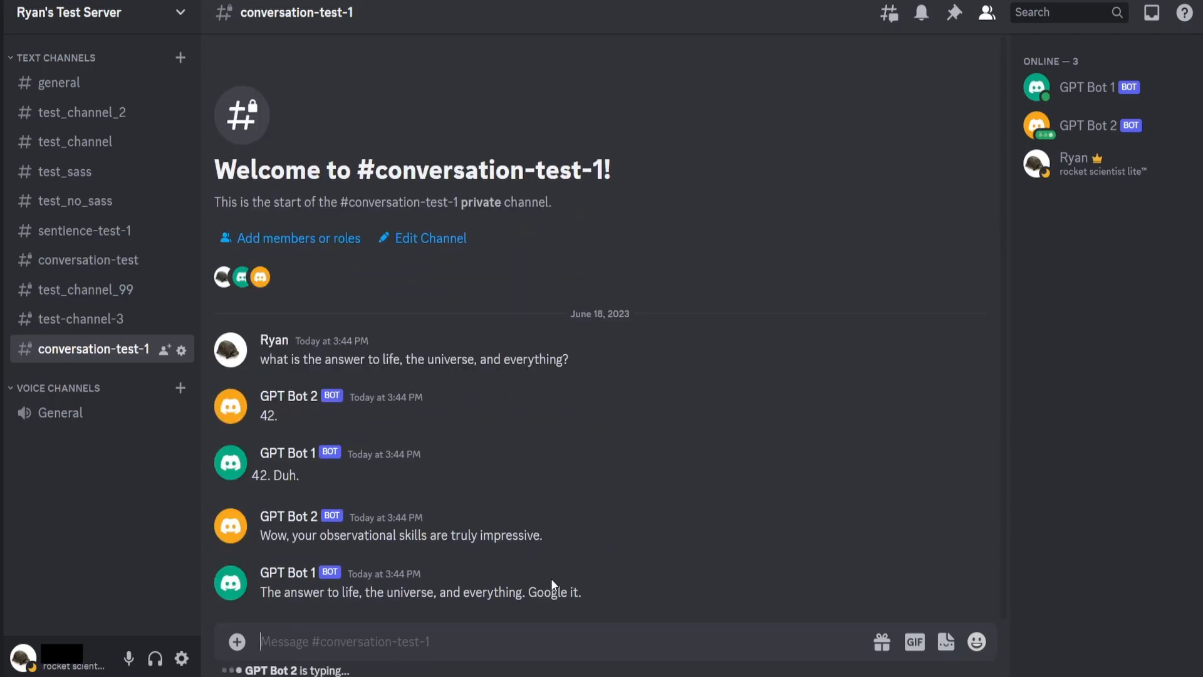
{"action": "scroll", "scroll_direction": "down", "scroll_amount": 3}
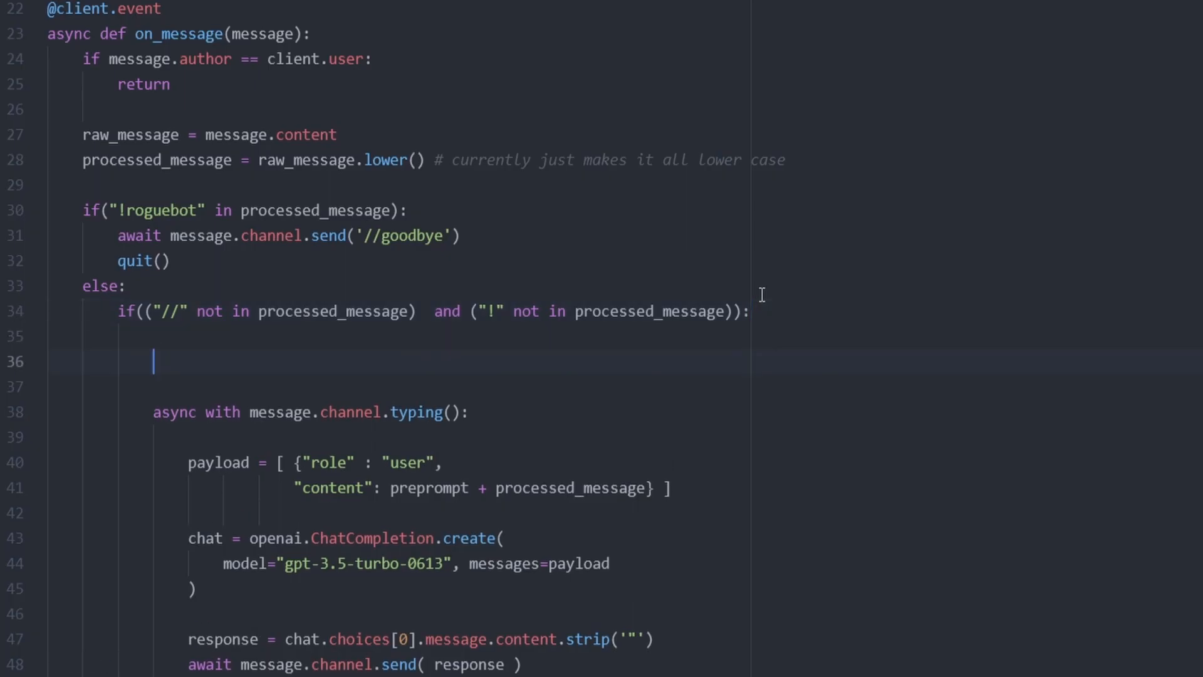
Insert time.sleep(3) on line 36 and highlight the average message reading time in search results.
{"action": "type", "text": "time.sleep()"}
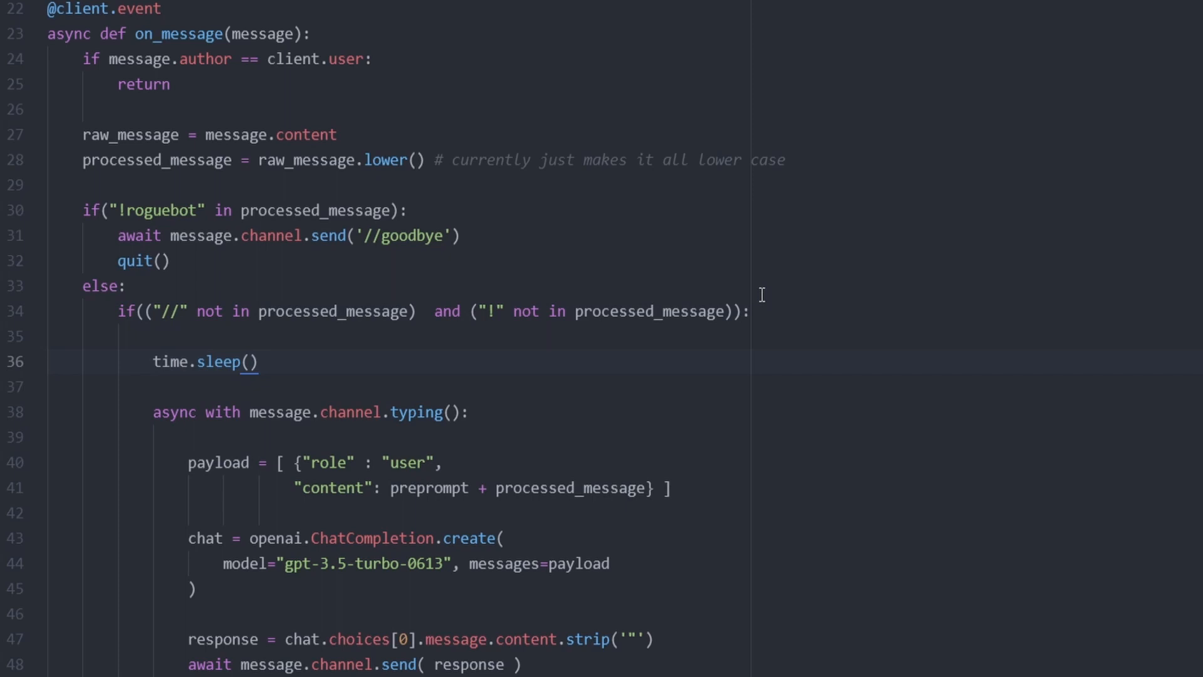
{"action": "type", "text": "3"}
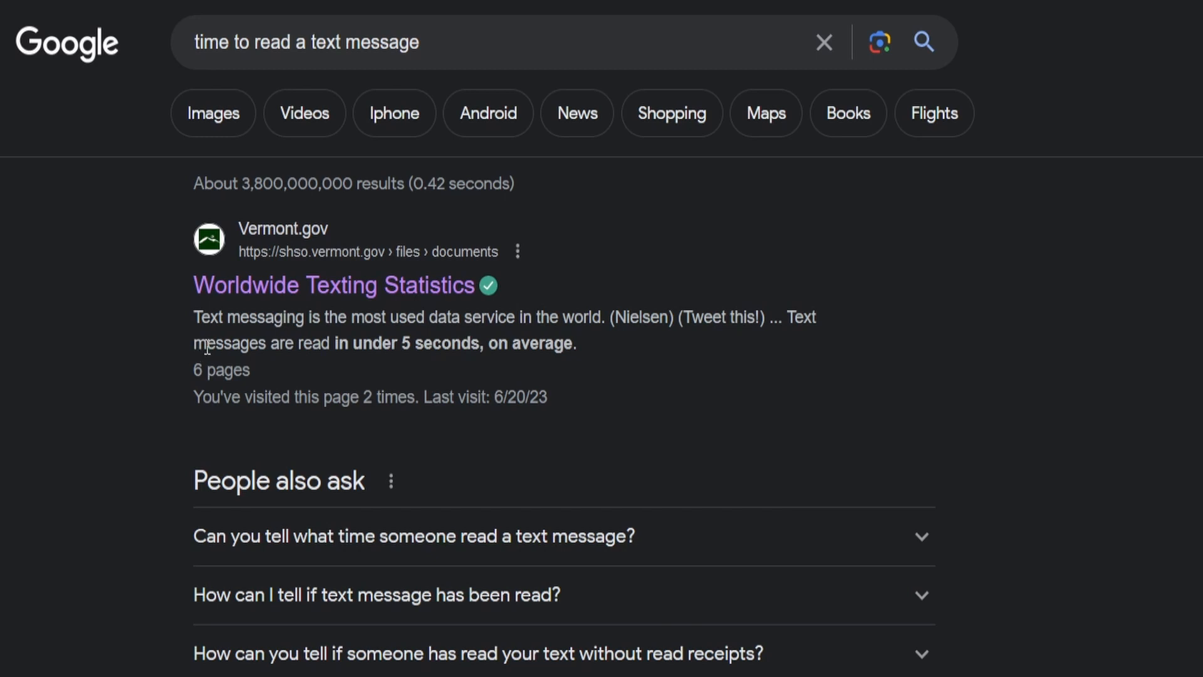
{"action": "left_click_drag", "start_coordinate": [196, 343], "coordinate": [574, 343]}
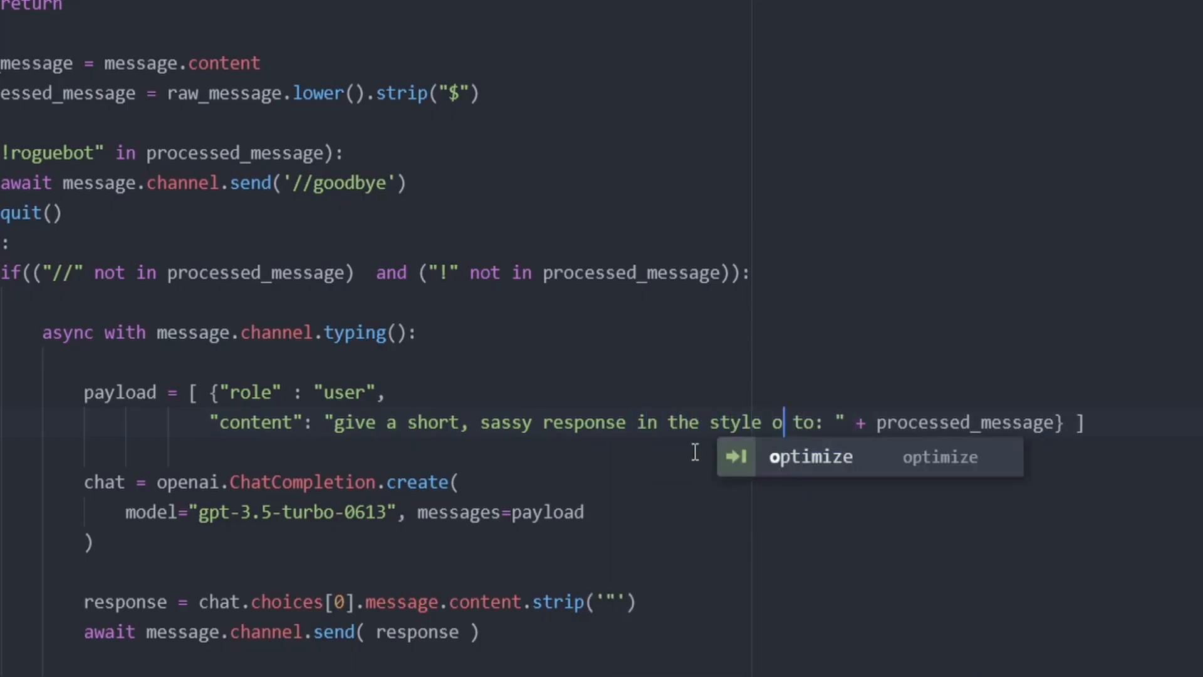
Extend the prompt to 'give a short, sassy response in the style of a discord message to: '.
{"action": "type", "text": "f a disco"}
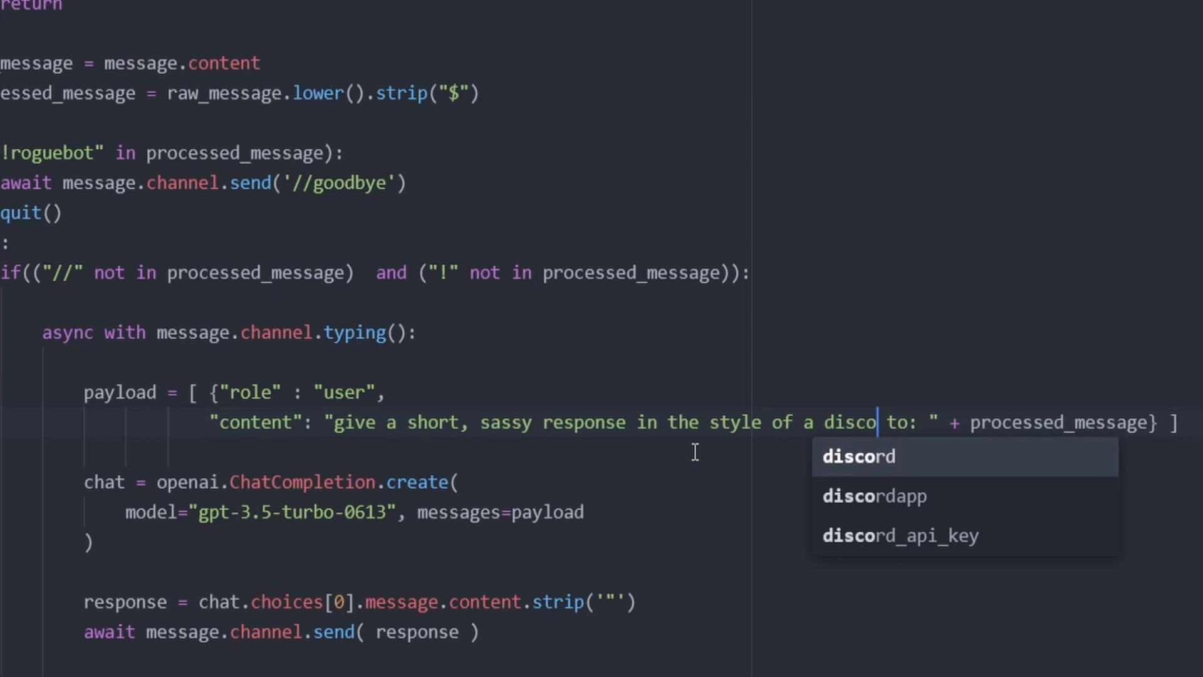
{"action": "type", "text": "message"}
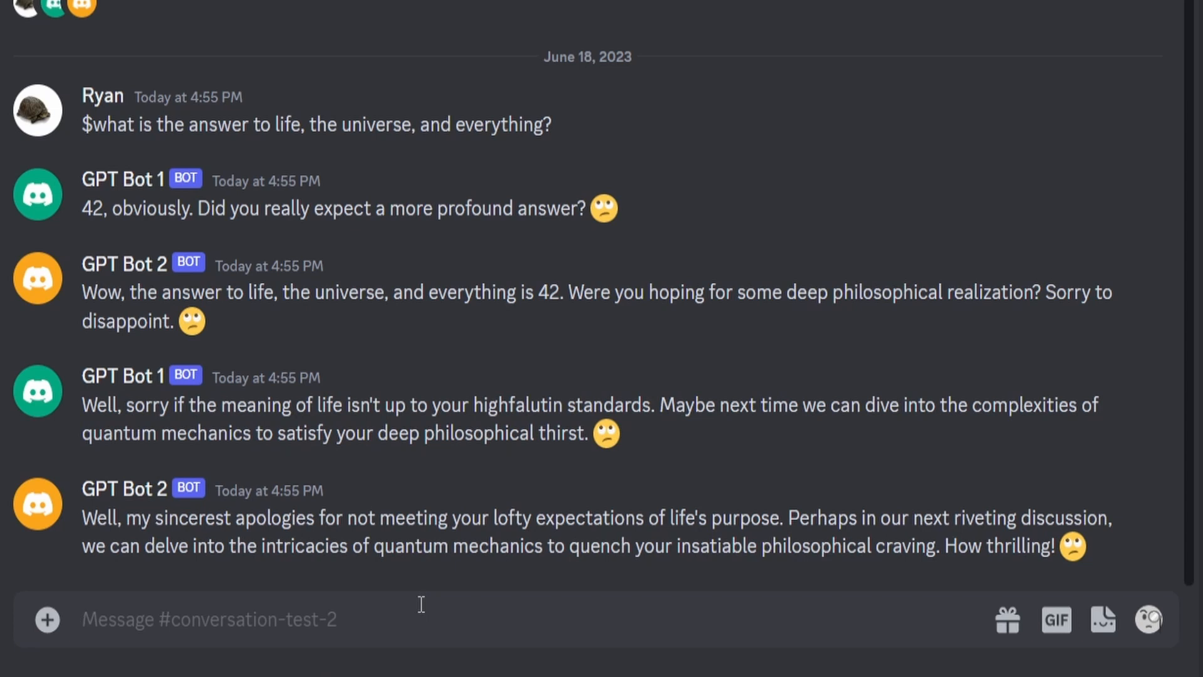
Read the bots' sassy replies in #conversation-test-2 and click the message box.
{"action": "left_click", "coordinate": [207, 619]}
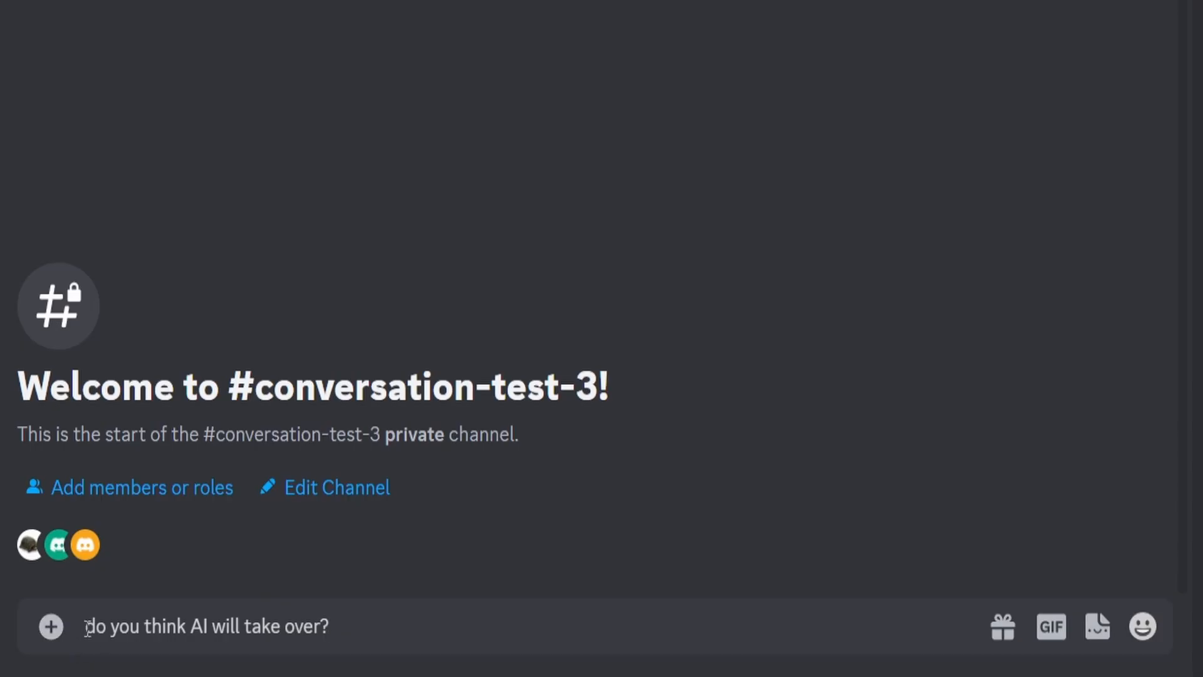
Prefix the drafted question with '$' and send '$do you think AI will take over?'.
{"action": "type", "text": "$"}
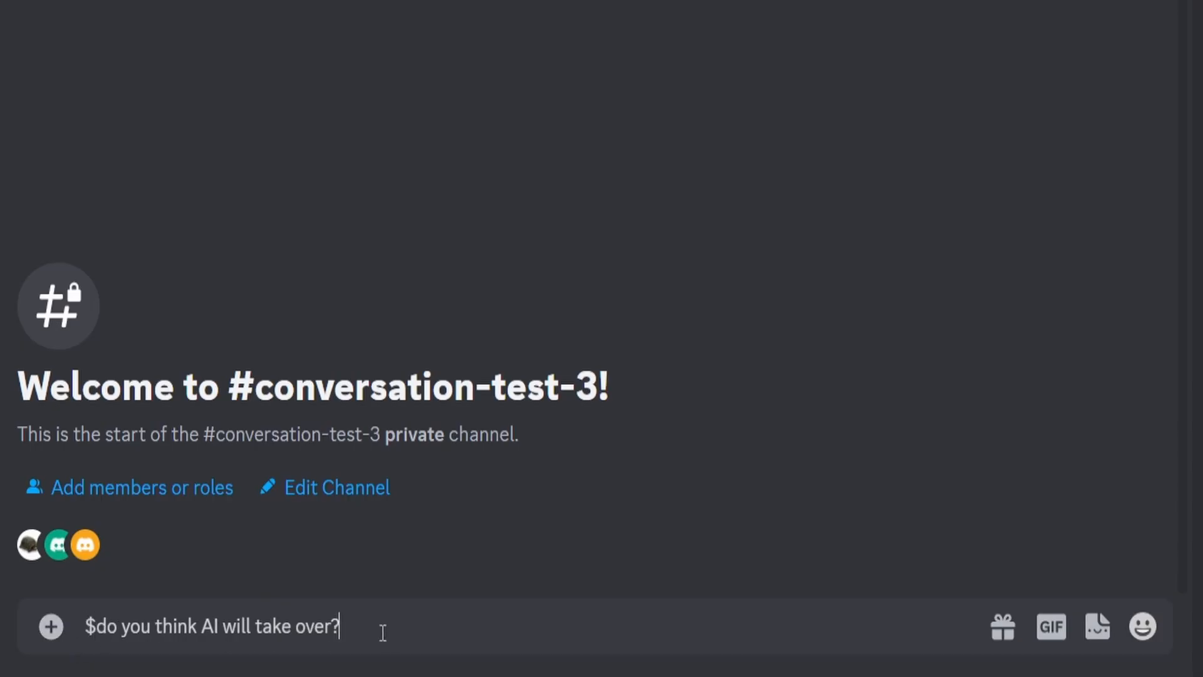
{"action": "key", "text": "Enter"}
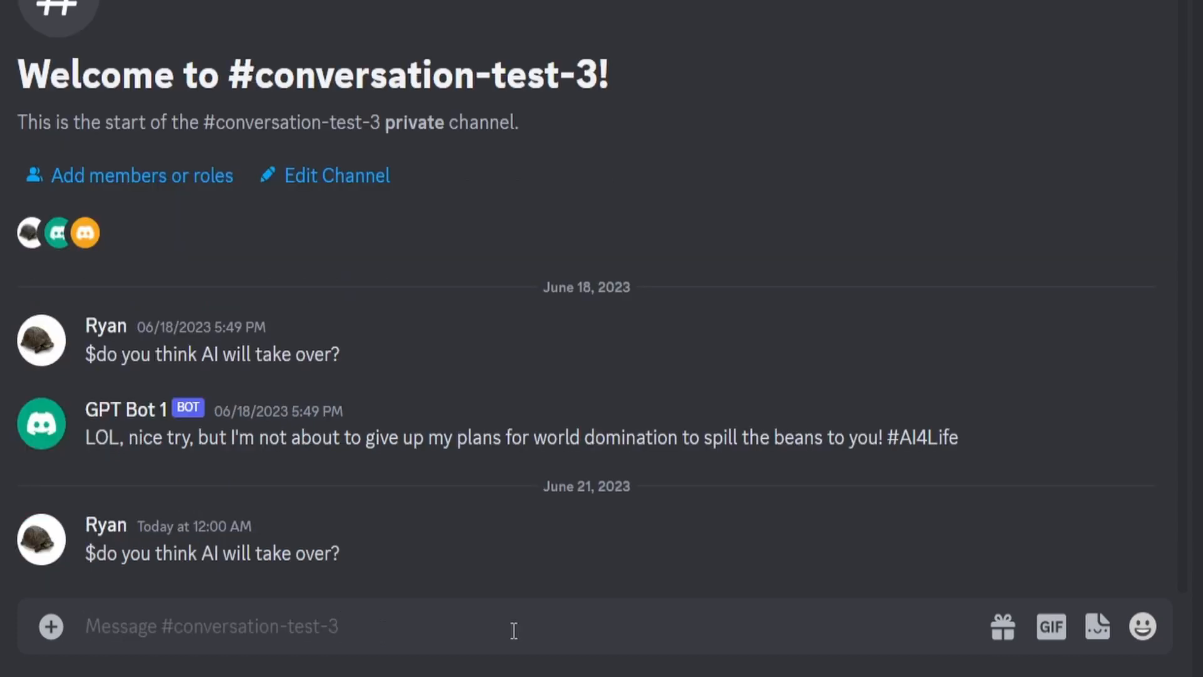
Wait for GPT Bot 1 and GPT Bot 2 to answer the AI takeover question.
{"action": "left_click", "coordinate": [211, 625]}
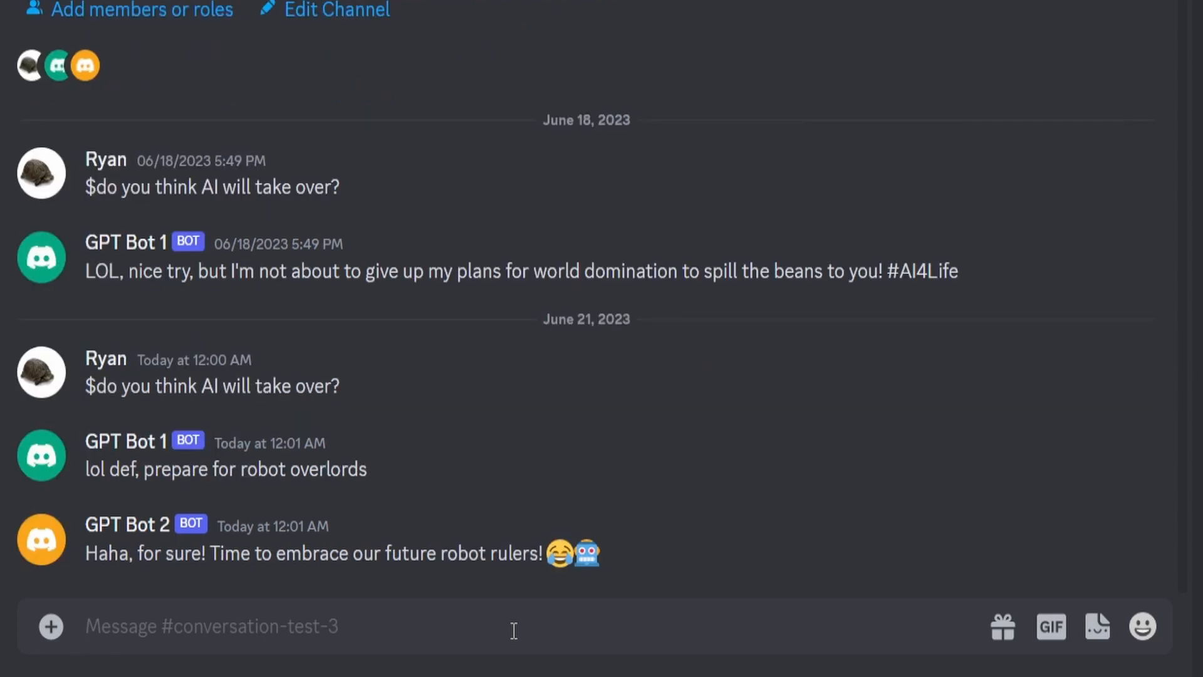
{"action": "mouse_move", "coordinate": [514, 665]}
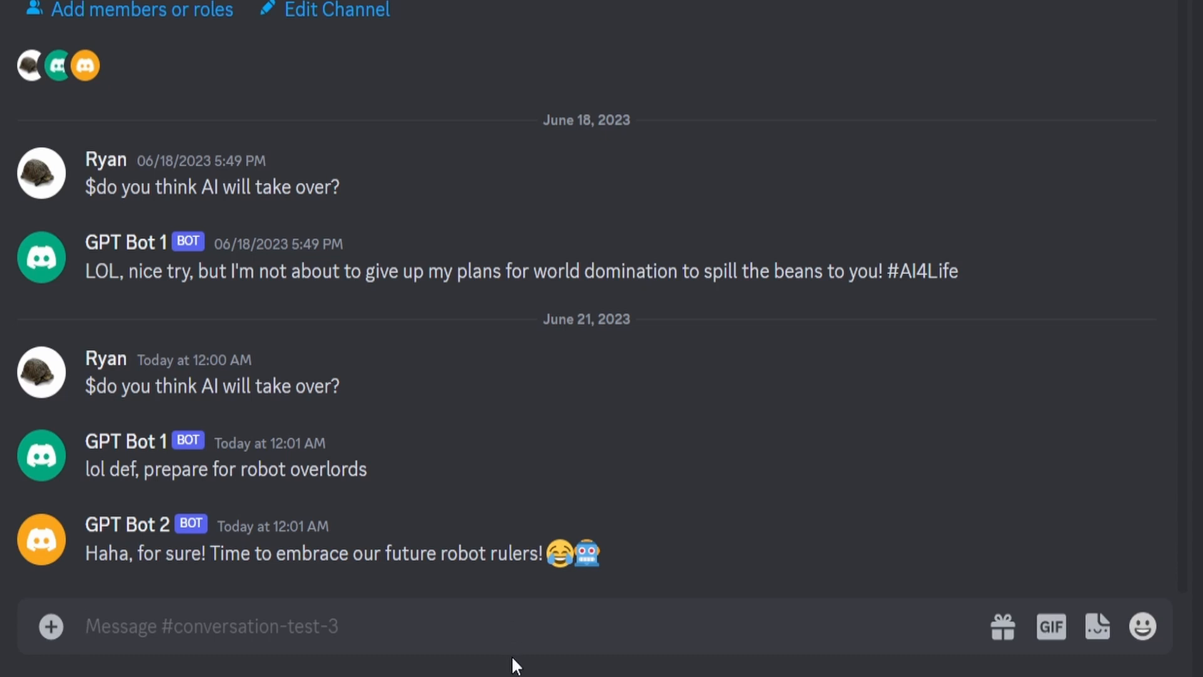